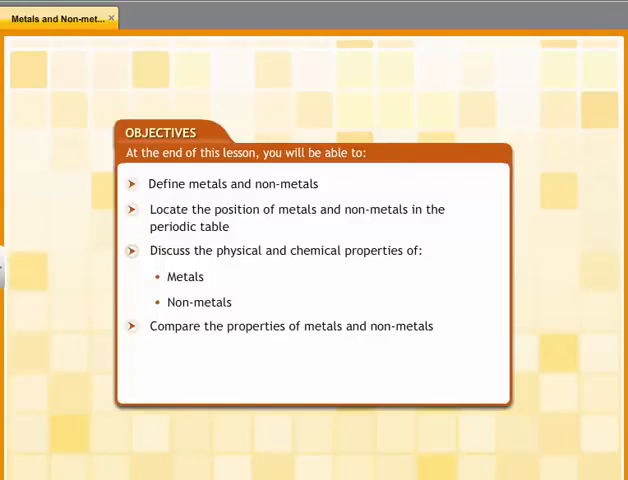
mouse_move(168, 379)
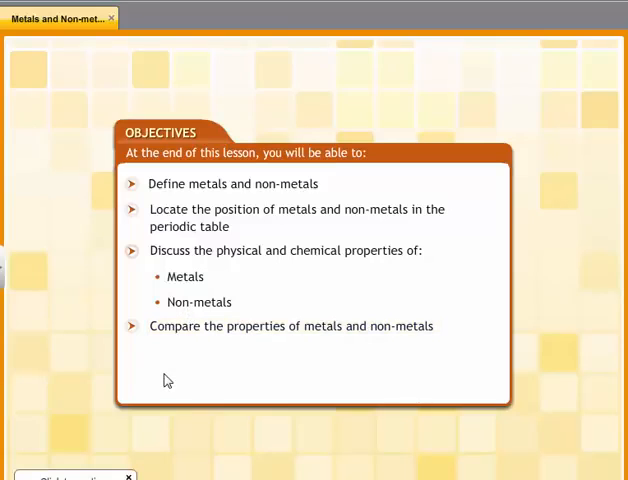
mouse_move(102, 400)
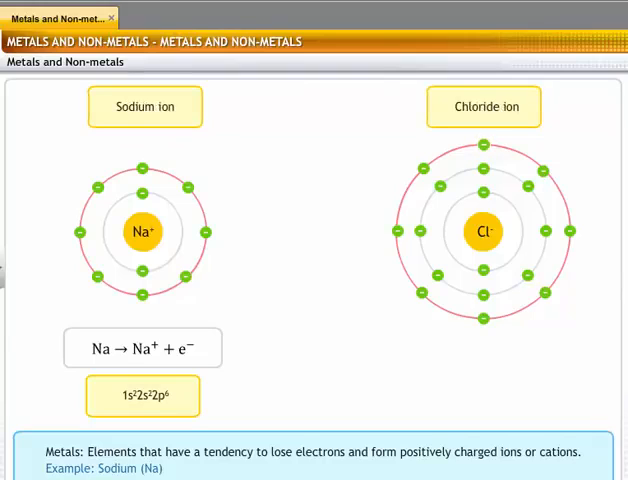
Step: Advance to the 'Locating Metals and Non-metals in the Periodic Table' slide
click(128, 395)
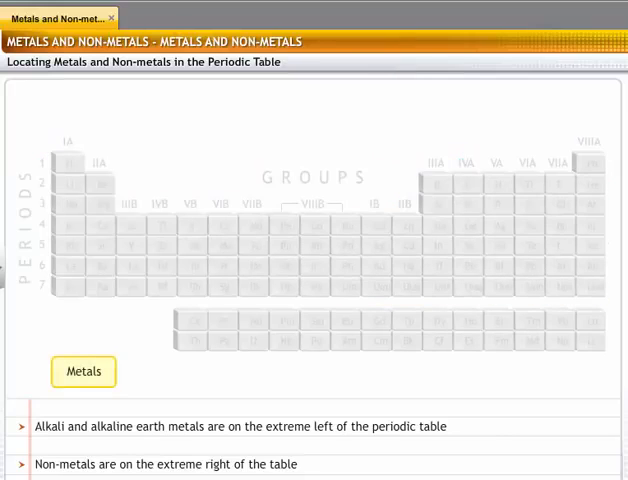
Step: Colour metals and non-metals on the periodic table, then advance to 'Physical Properties of Metals'
double_click(50, 426)
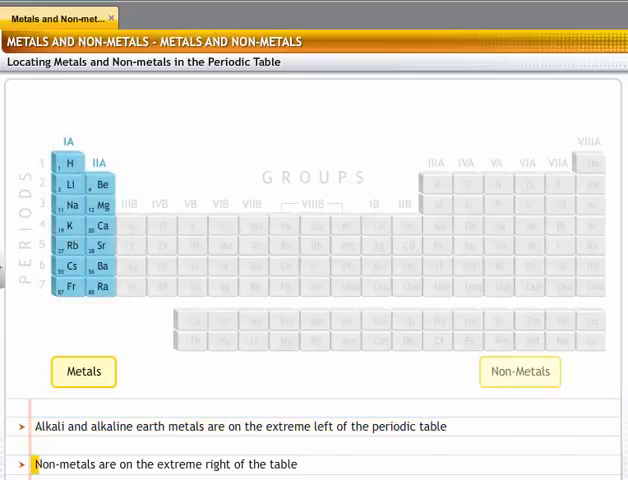
click(519, 371)
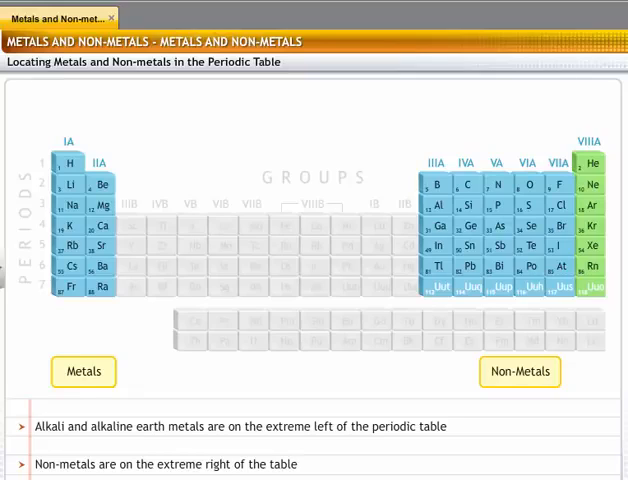
click(84, 371)
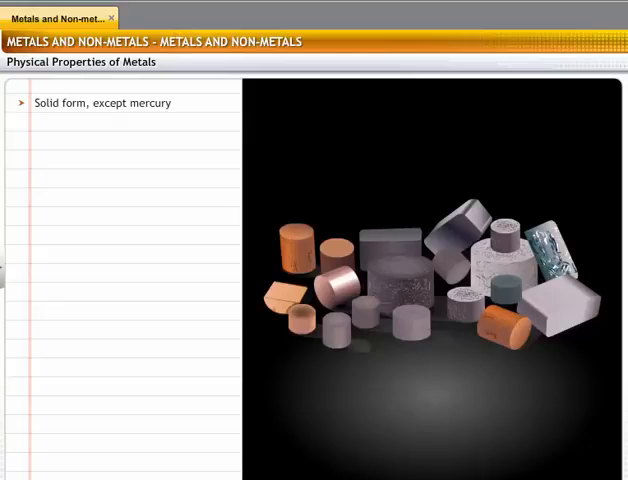
Step: Reveal the Lustre, High density and Highly malleable bullets for metals
double_click(60, 102)
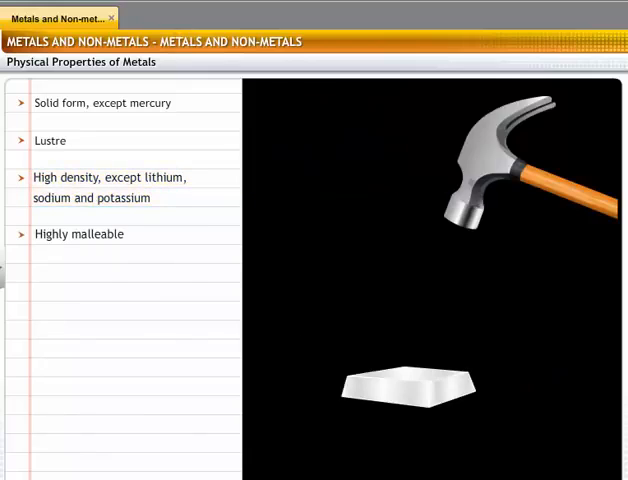
Step: Play through to Chemical Properties of Metals, showing ionic compound formation with the Na atom
click(79, 234)
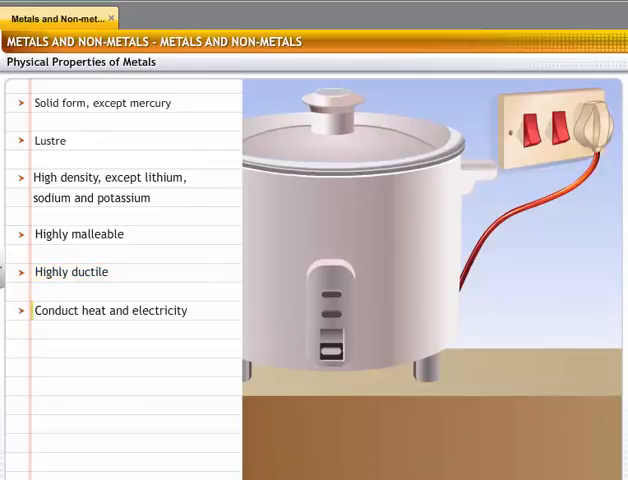
click(111, 310)
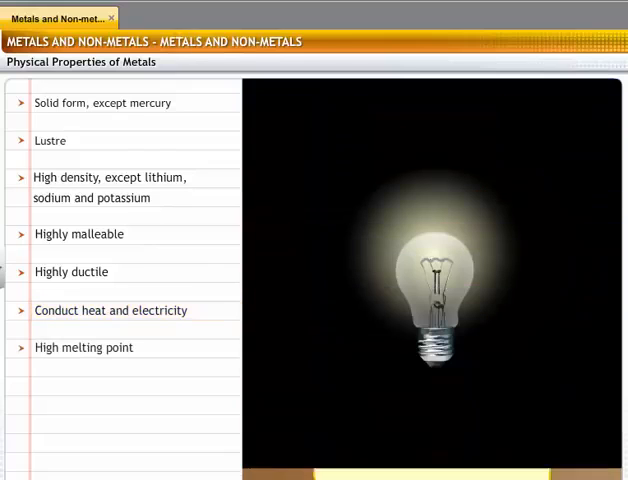
click(84, 347)
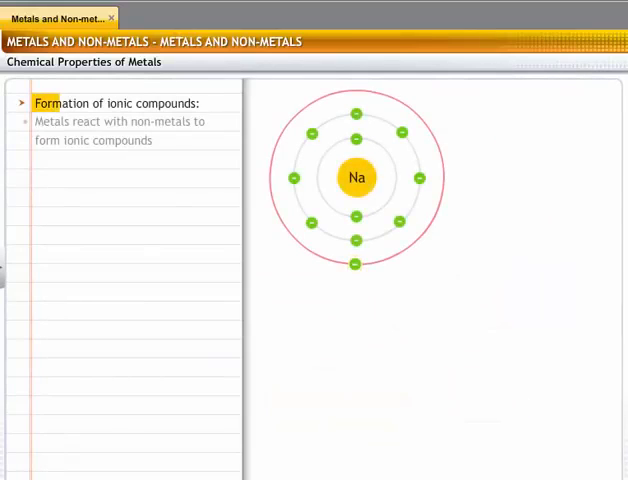
click(115, 103)
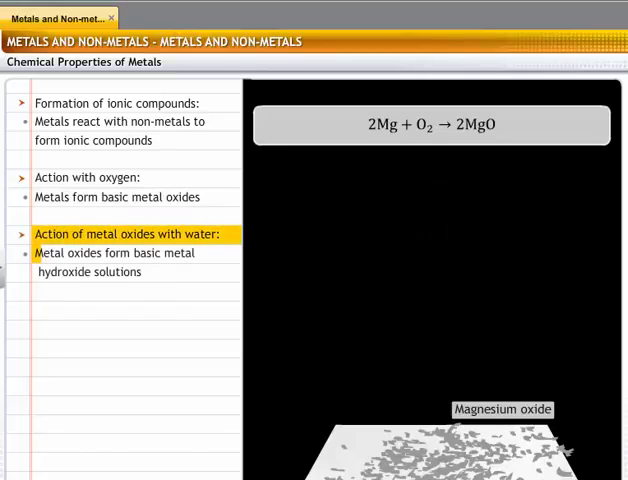
Step: Play the oxygen and water points with 2Mg + O2 → 2MgO until Reducing agents appears
double_click(65, 253)
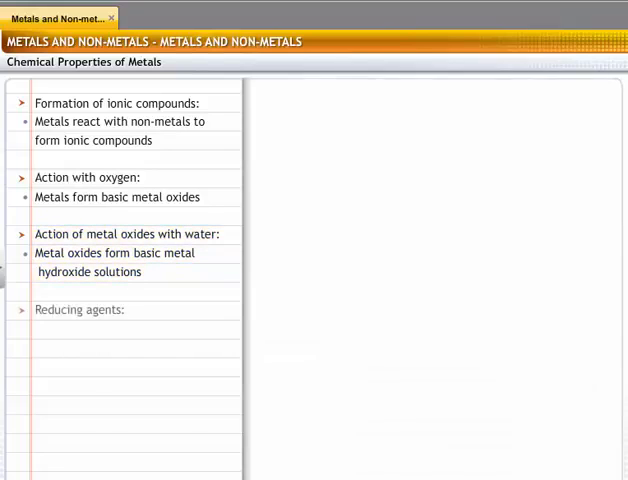
click(80, 310)
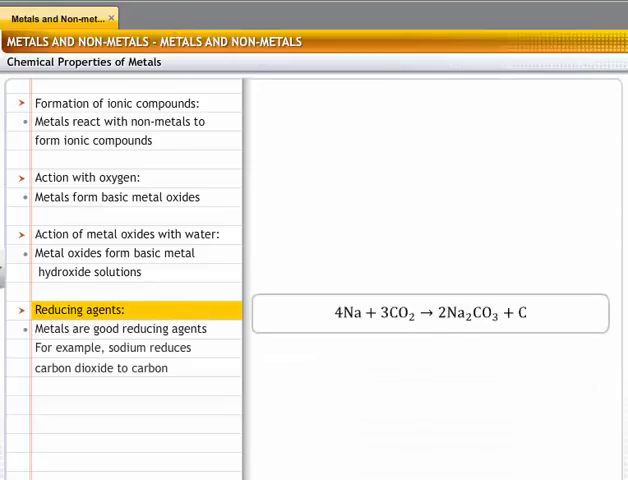
Step: Play the Reducing agents slide with 4Na + 3CO2 → 2Na2CO3 + C, then advance to non-metals
double_click(52, 328)
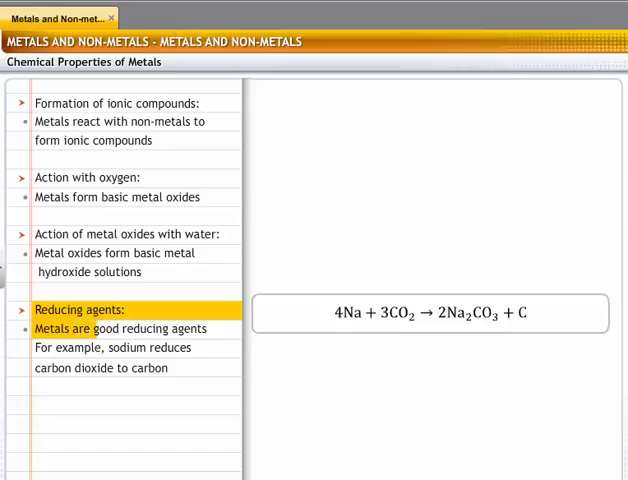
click(120, 328)
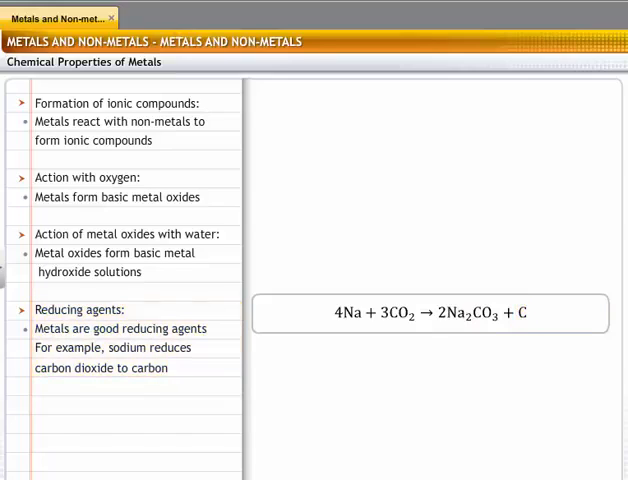
double_click(456, 313)
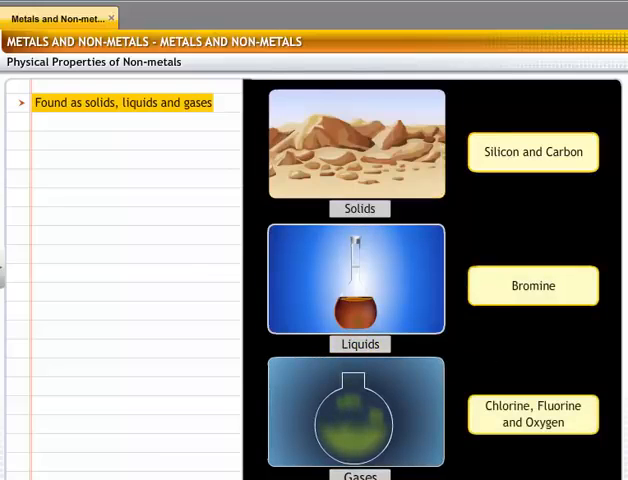
Step: Show the Non-lustrous, Less dense and Not malleable bullets with sulphur and iodine examples
click(356, 412)
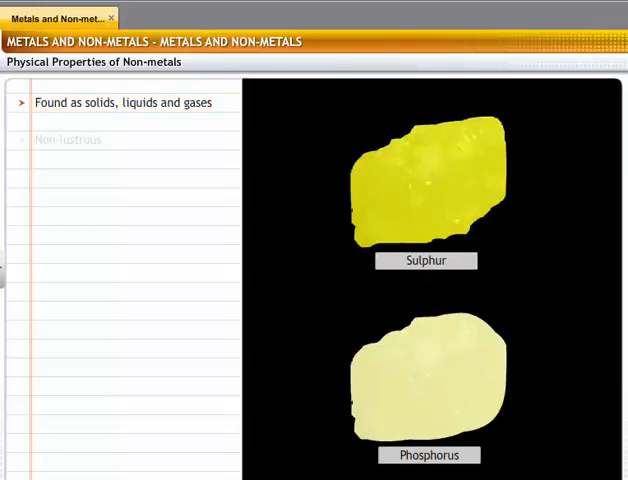
click(68, 139)
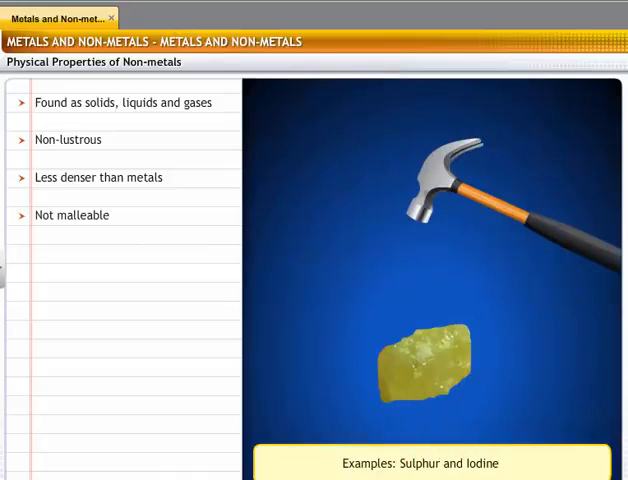
Step: Play non-metal physical properties to 'Low melting and boiling points', then advance to chemical properties
click(74, 215)
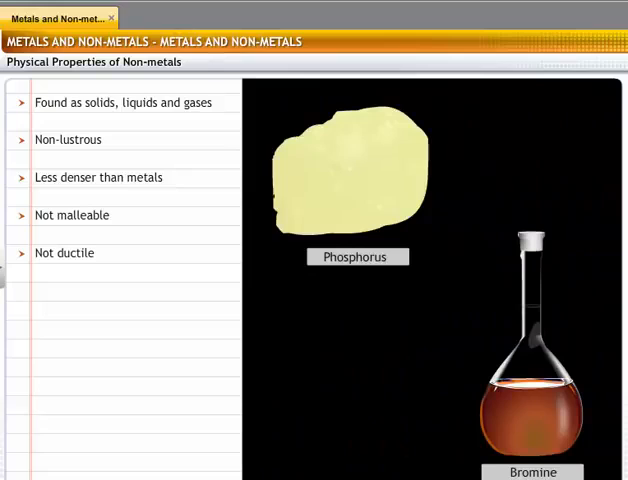
click(64, 253)
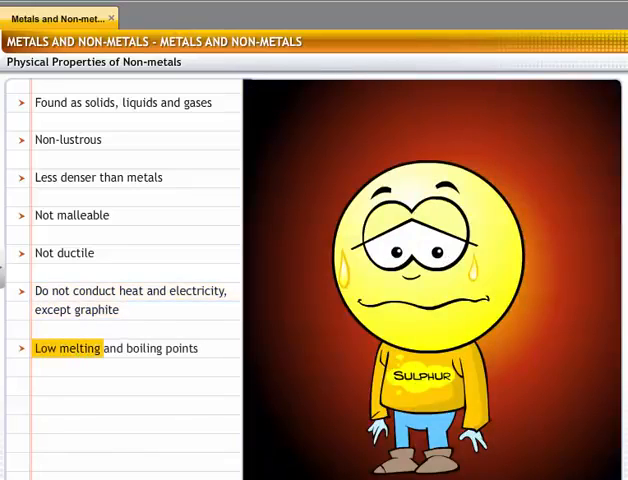
click(116, 348)
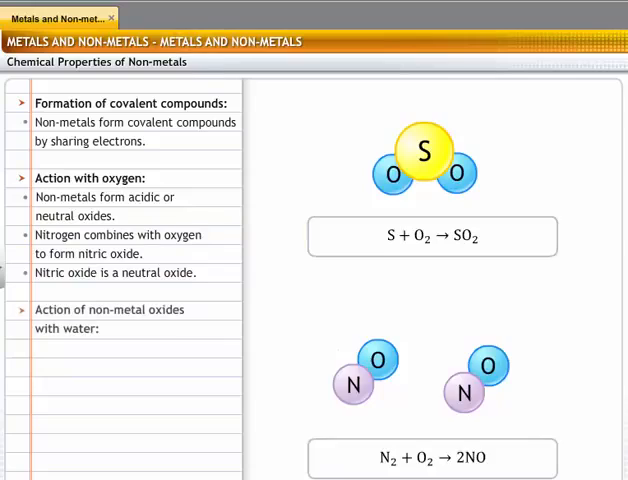
click(109, 309)
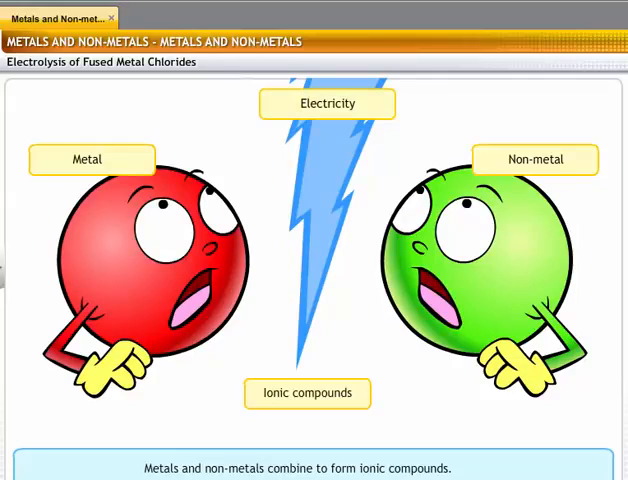
Step: Step through the Electrolysis of Fused Metal Chlorides diagram labels
click(307, 393)
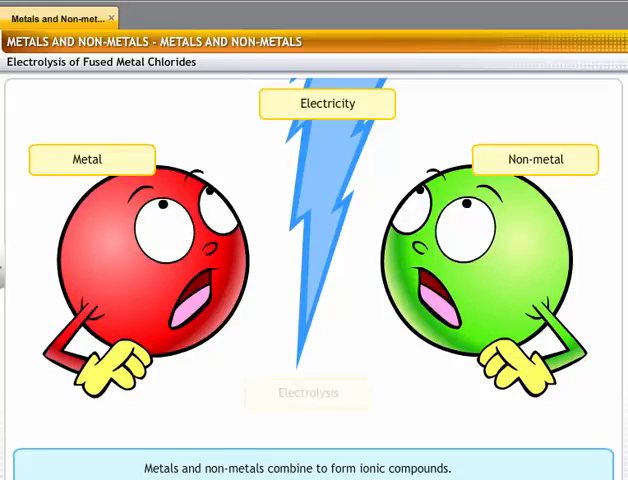
click(308, 392)
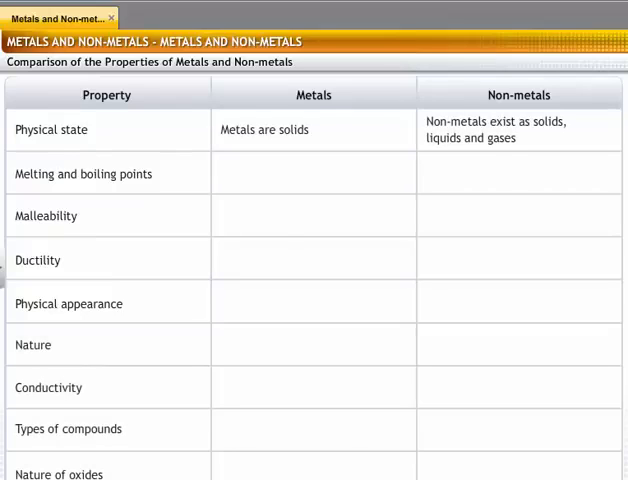
Step: Reveal the Melting and boiling points row: high for metals, low for non-metals
click(264, 129)
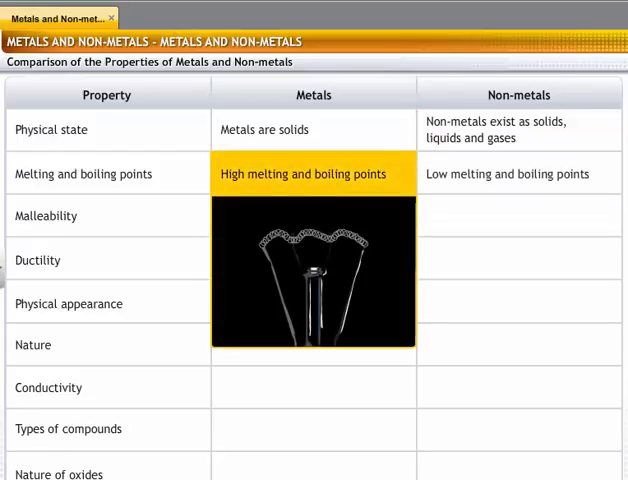
Step: Reveal the malleability, ductility, appearance, nature, conductivity and compound-type rows of the table
click(518, 173)
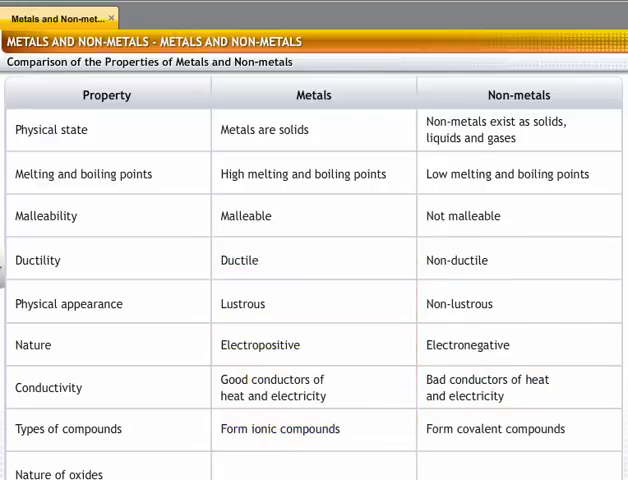
click(495, 429)
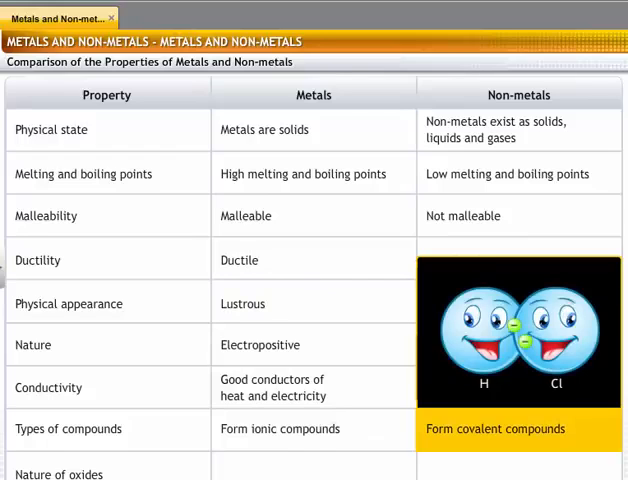